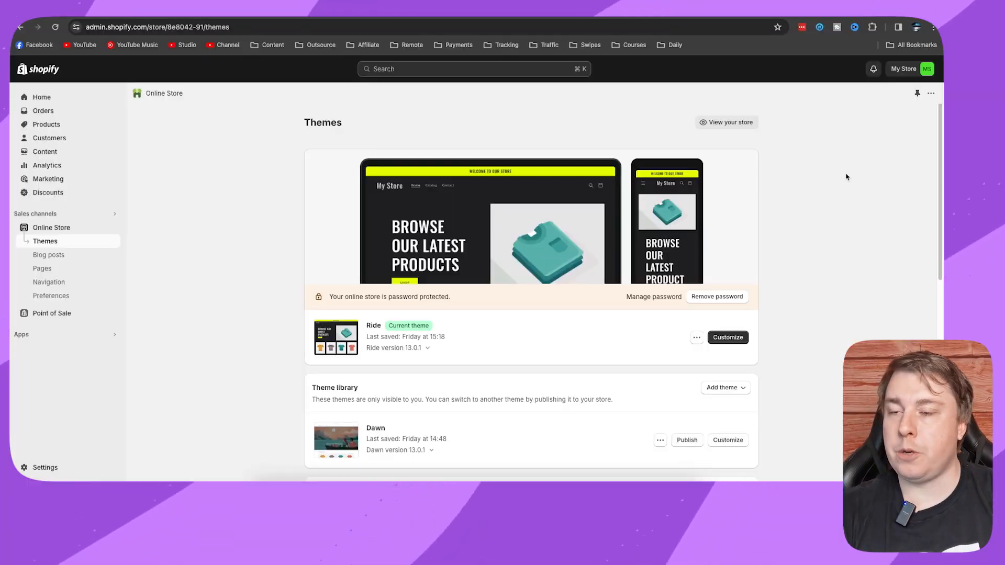
Step: Open Online Store Preferences and jump to the password protection section via Remove password
click(727, 337)
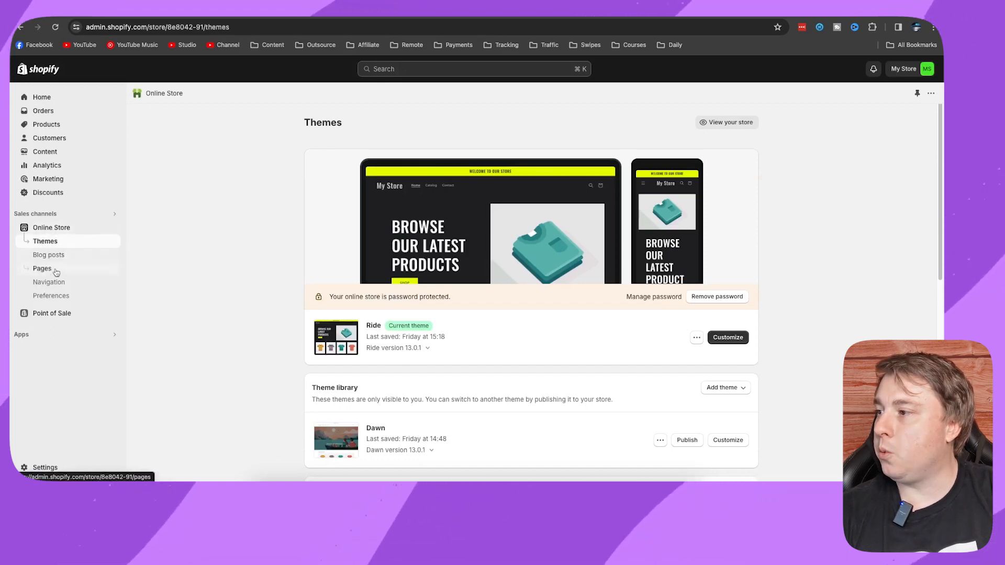
mouse_move(51, 295)
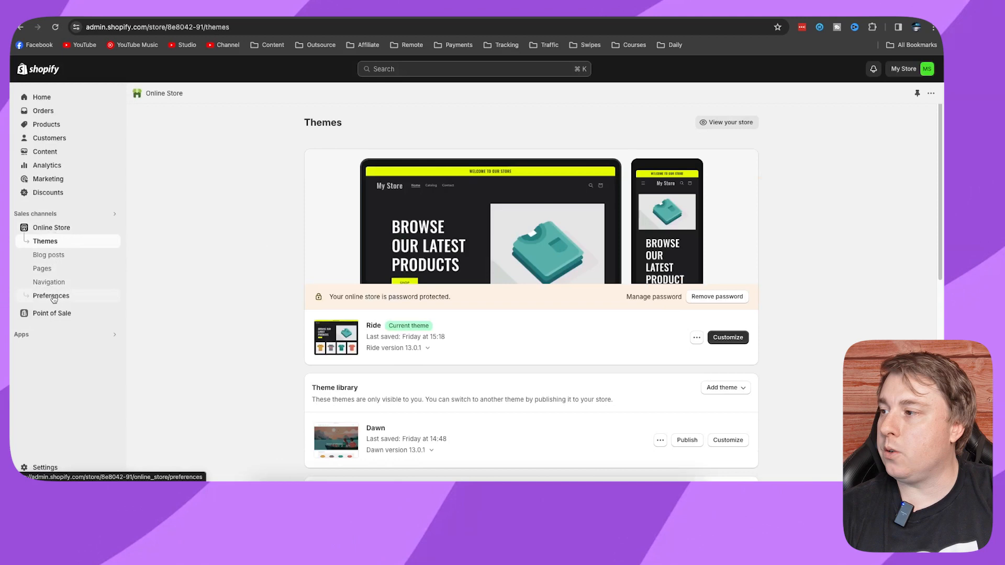
click(51, 295)
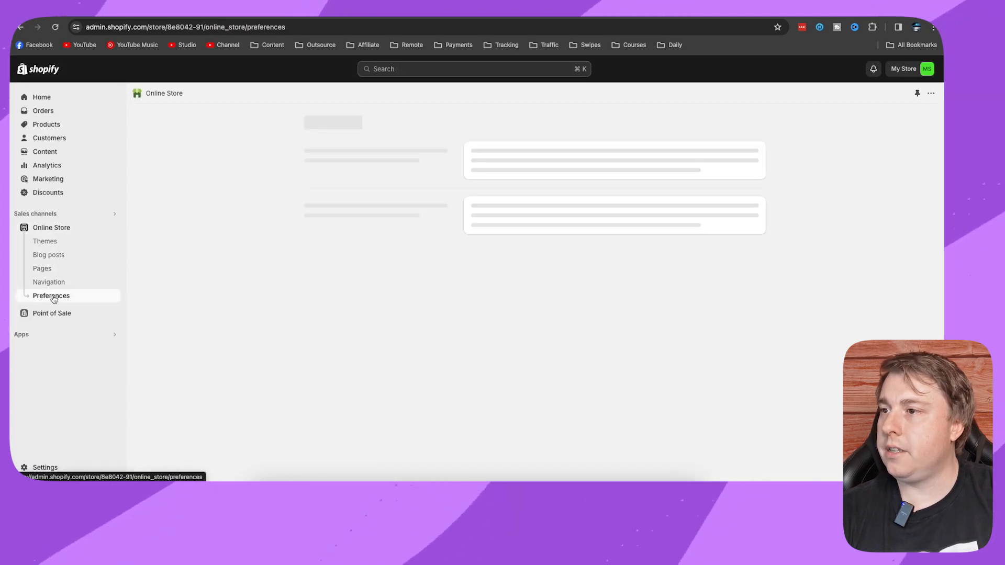
click(51, 295)
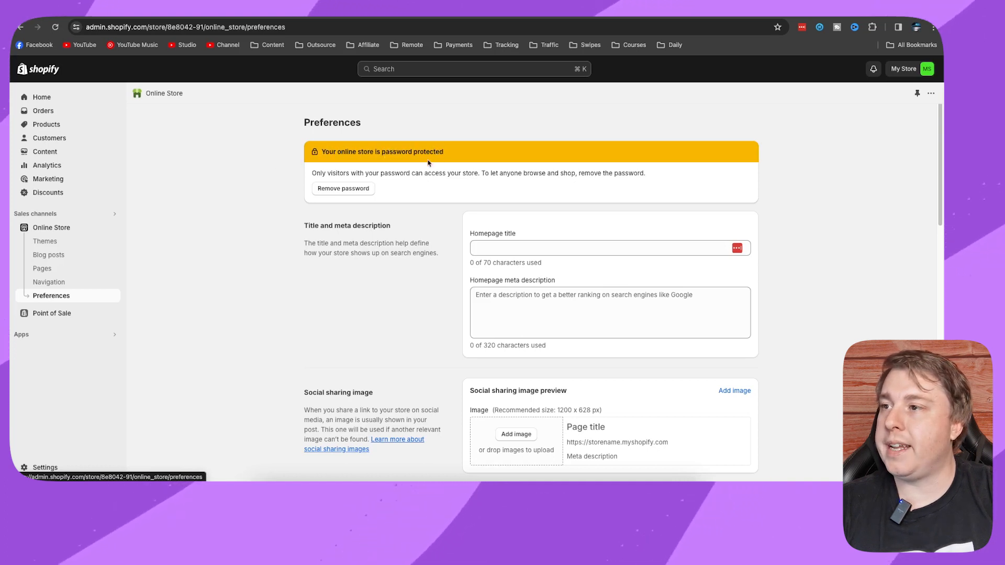
mouse_move(370, 171)
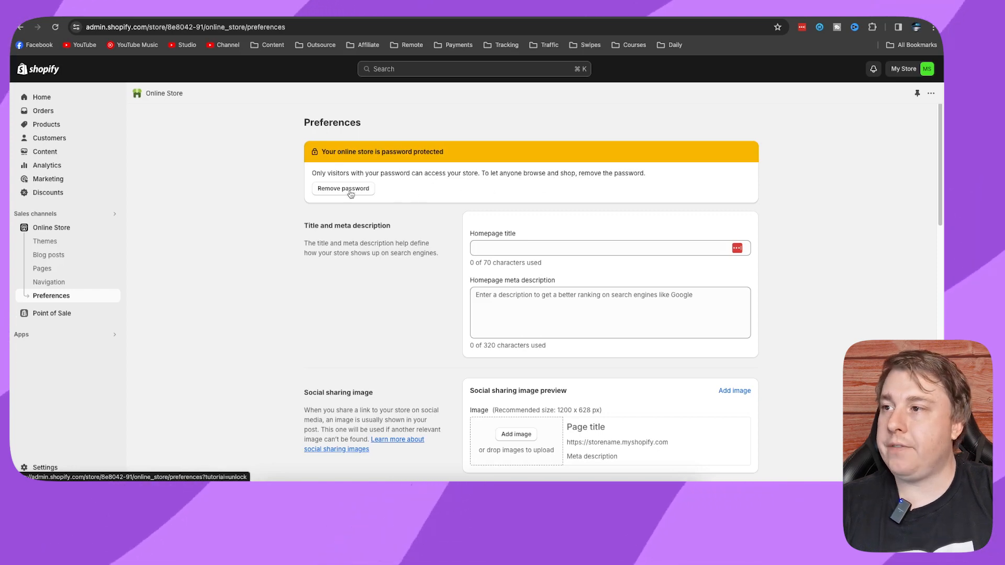
click(342, 189)
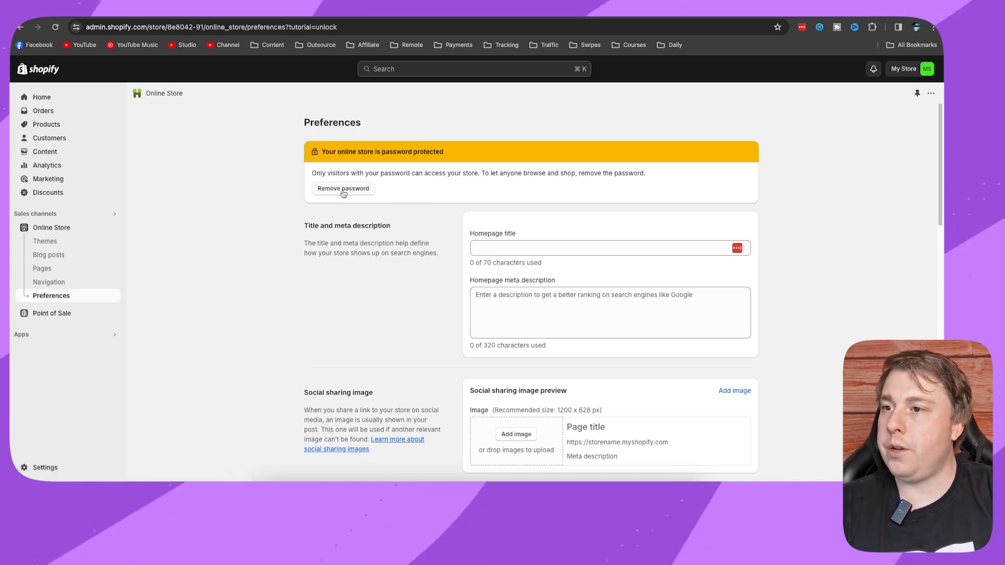
scroll(down, 3)
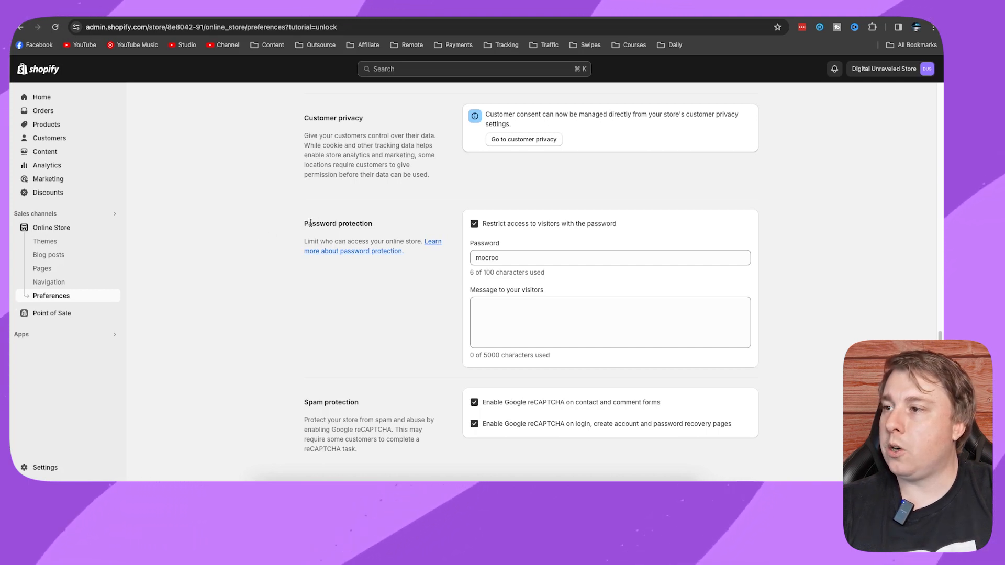
mouse_move(461, 226)
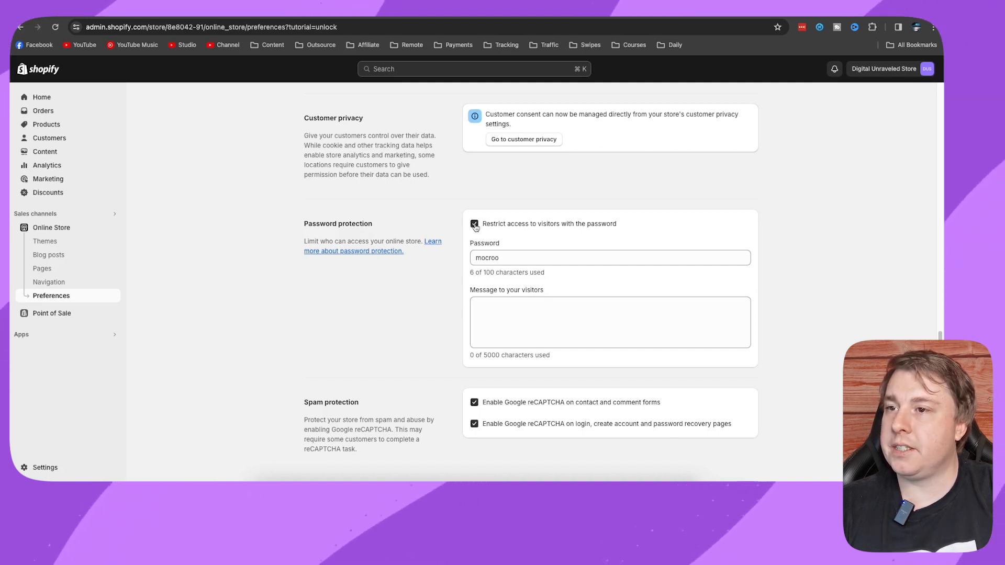
Step: Uncheck 'Restrict access to visitors with the password' and save the change
click(474, 223)
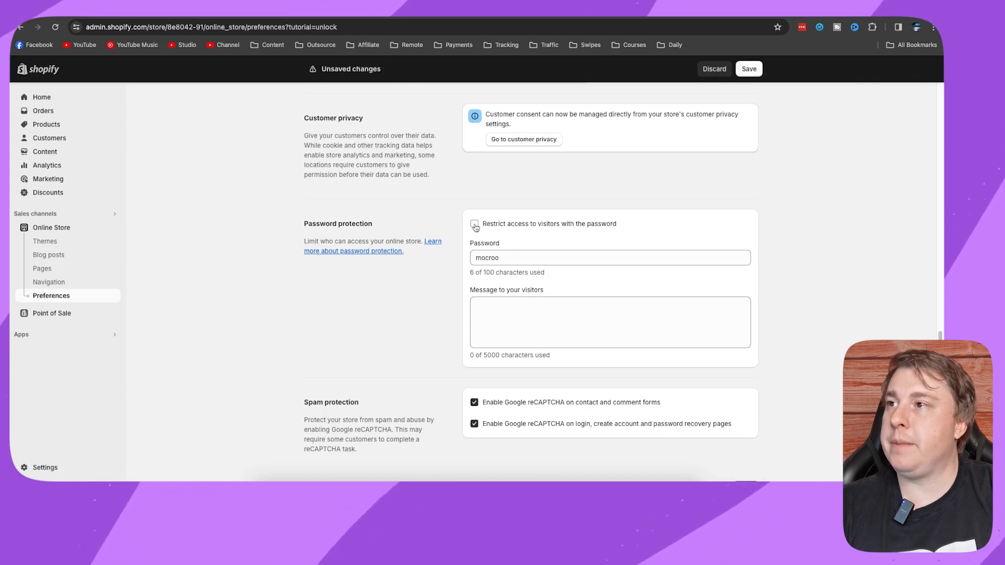
click(748, 68)
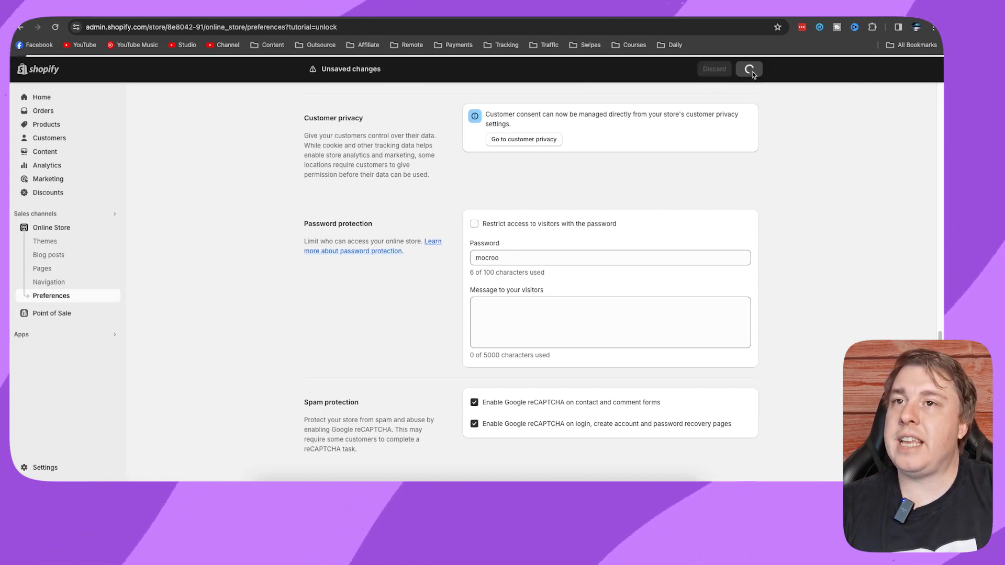
click(748, 69)
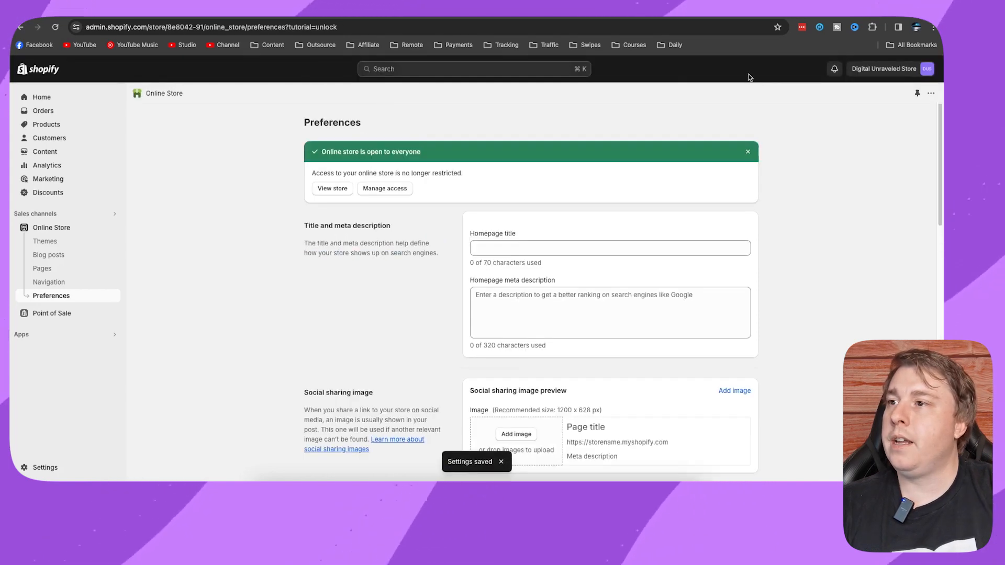